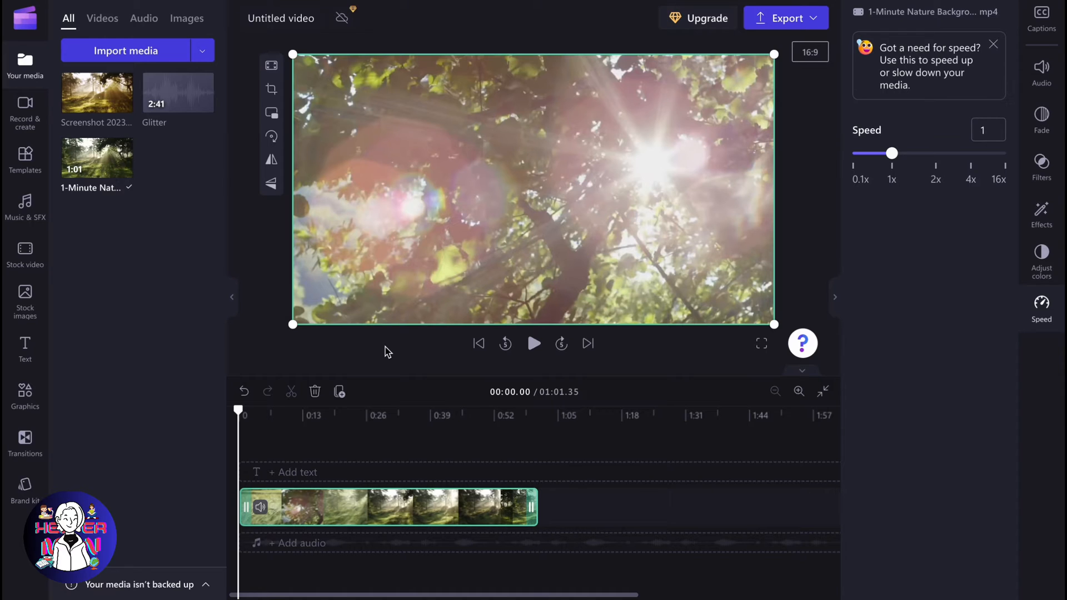
Step: Open the editor's hamburger menu at the top left
left_click(25, 18)
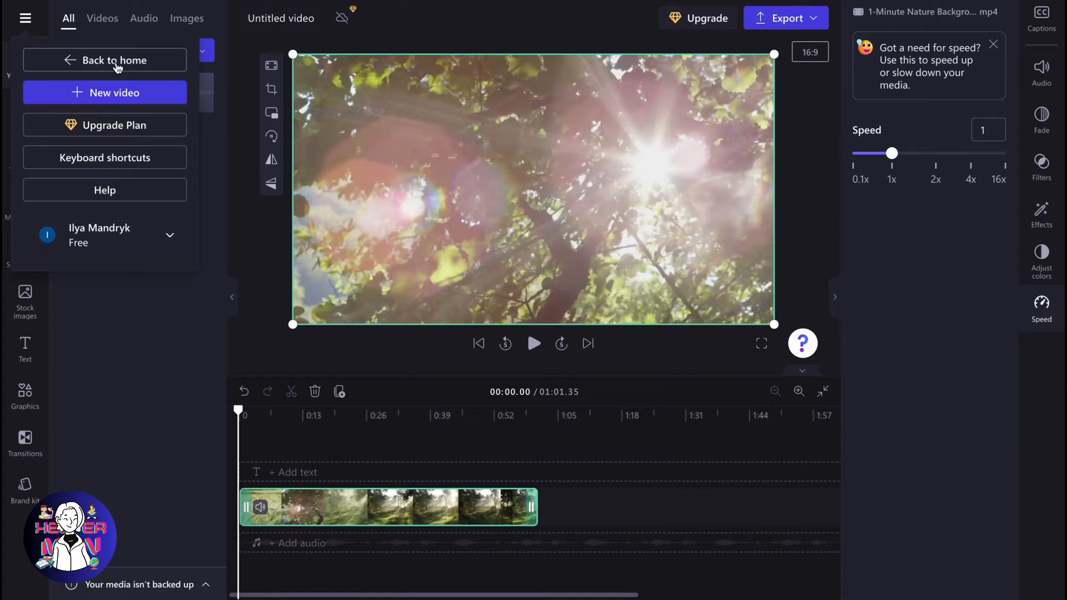
Step: Return to the home page and scroll down to the nature project under Your videos
left_click(103, 61)
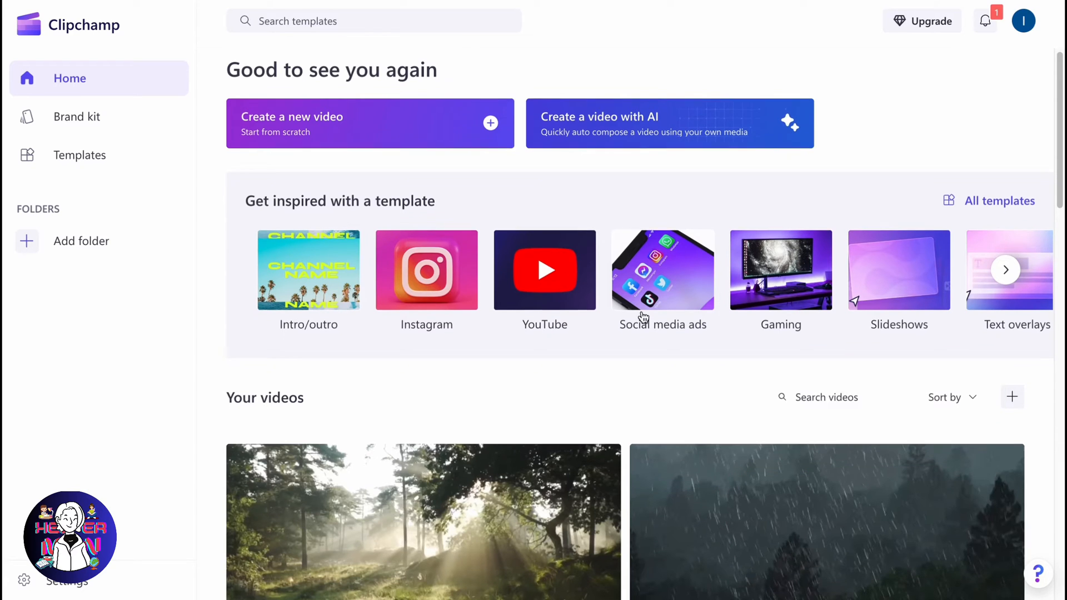
scroll("down", 3)
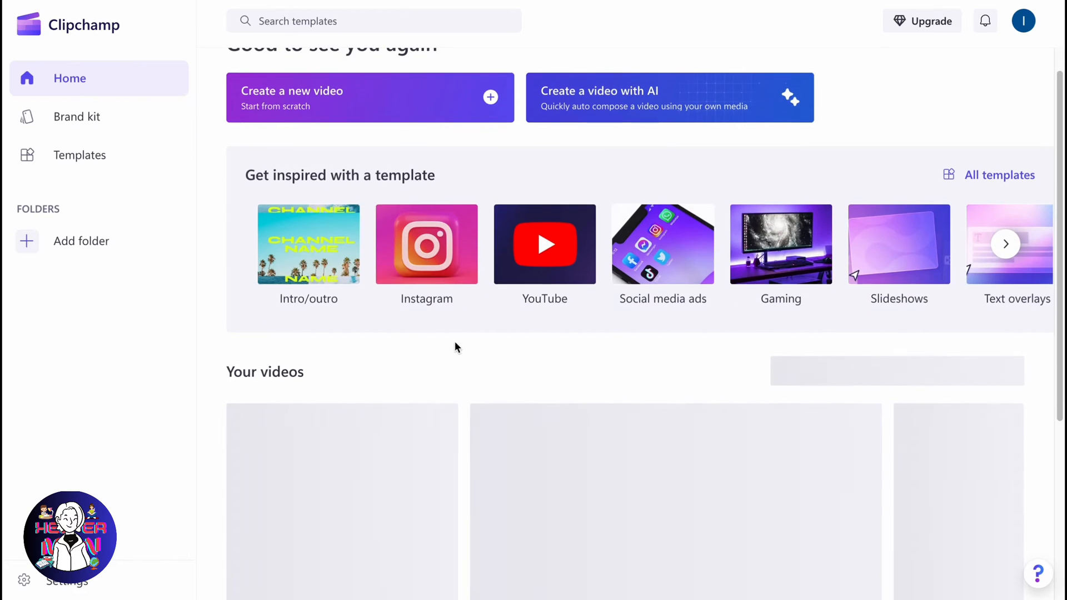
scroll("down", 3)
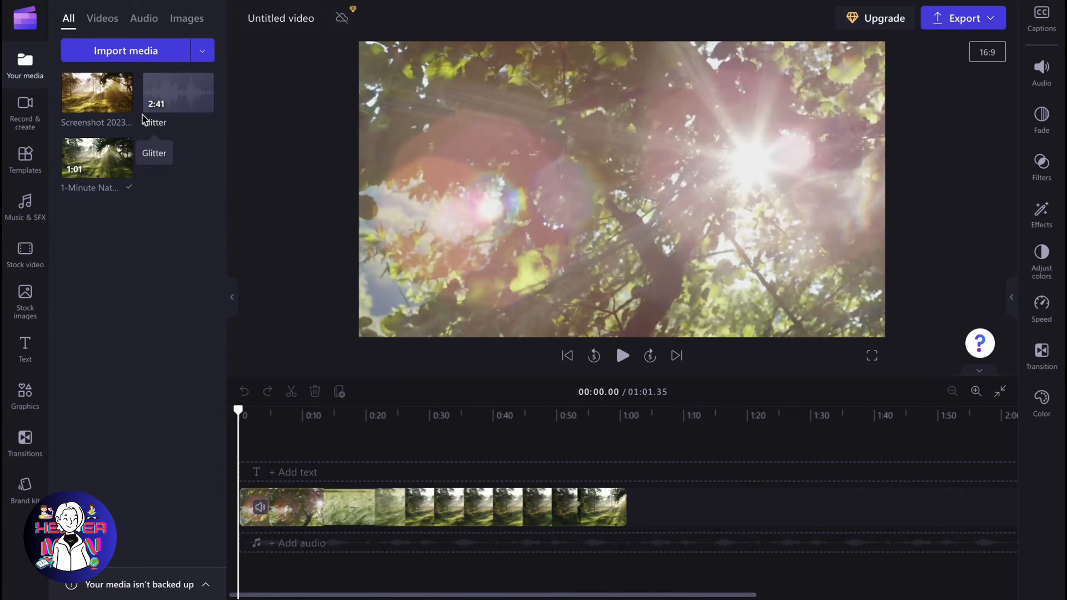
mouse_move(187, 199)
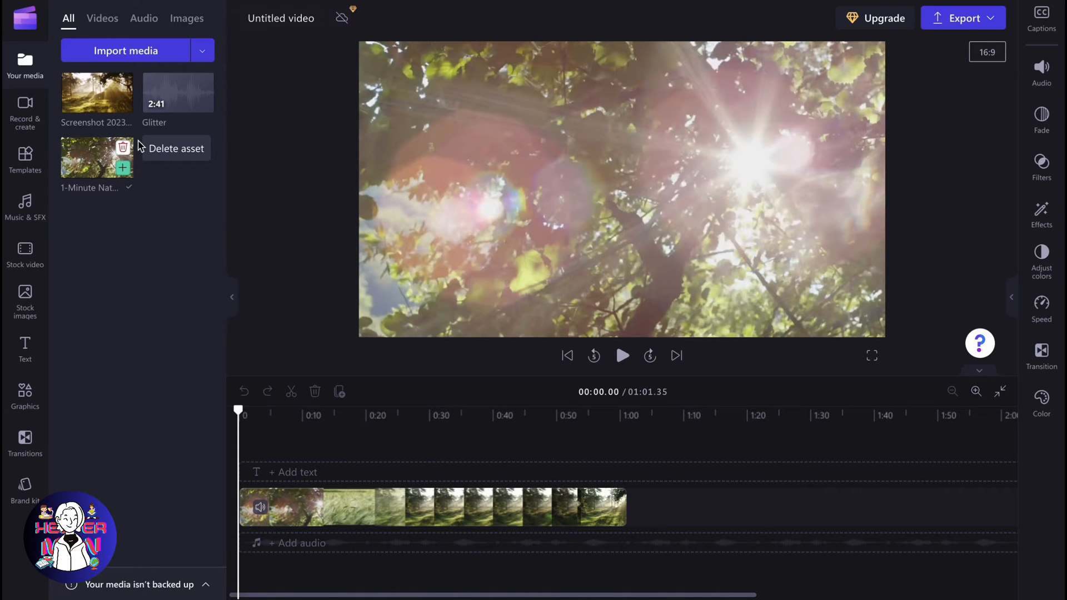
mouse_move(140, 73)
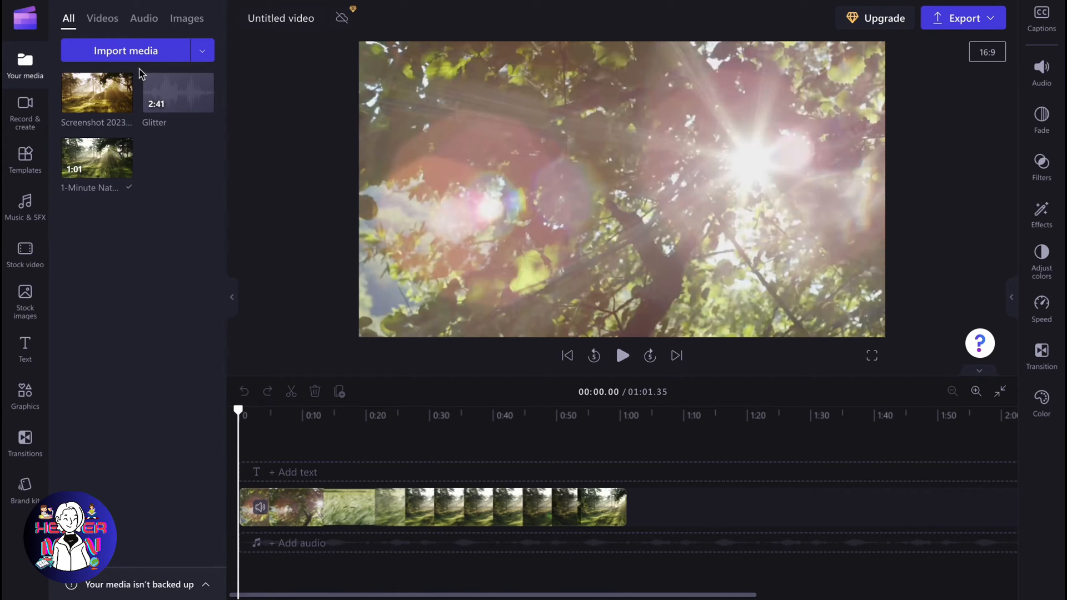
left_click(126, 51)
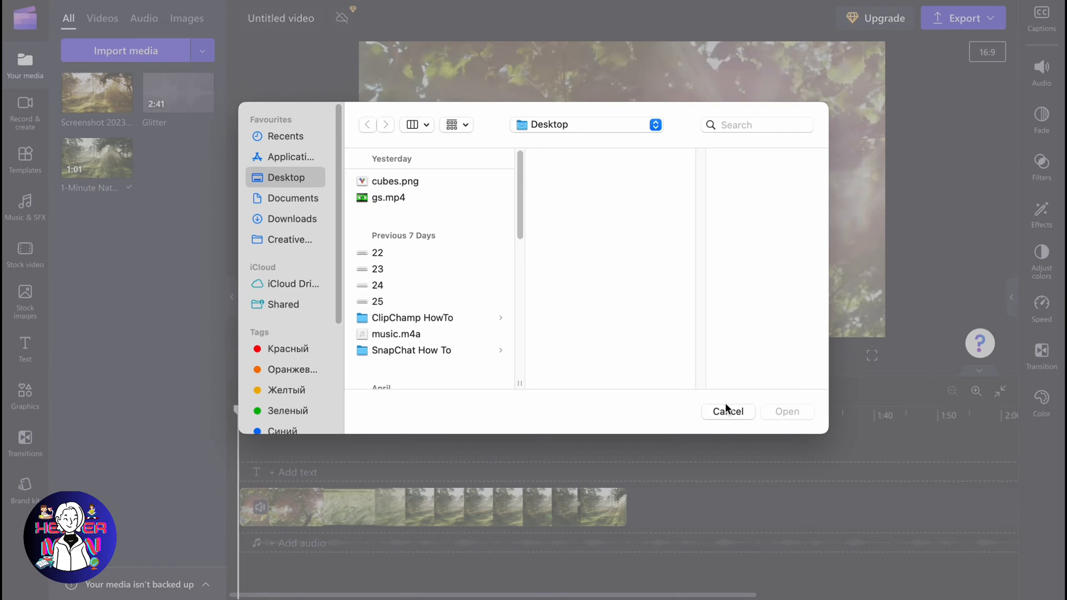
left_click(727, 411)
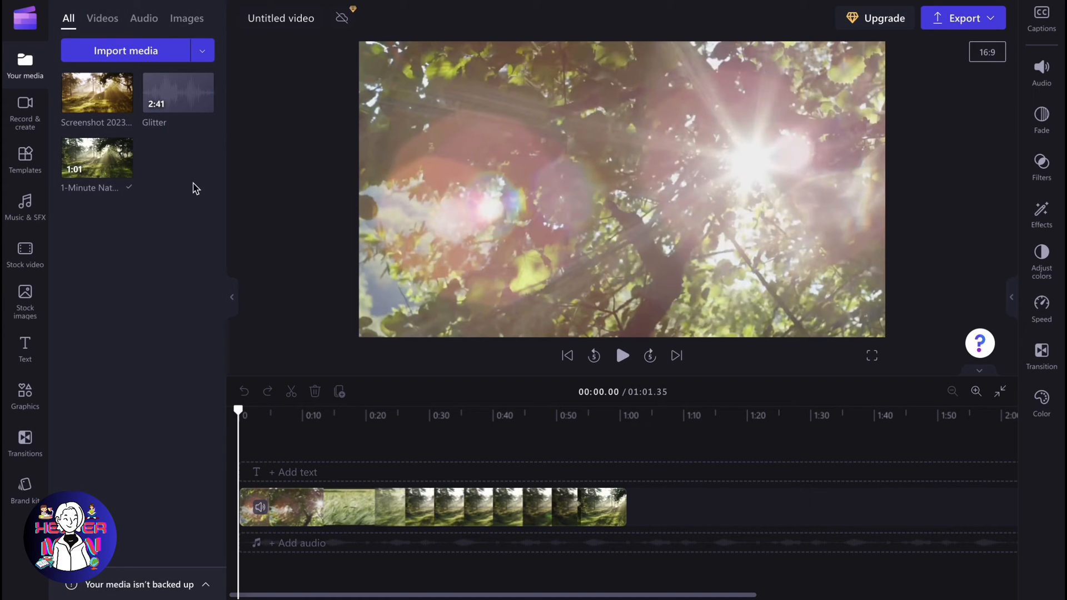
mouse_move(242, 174)
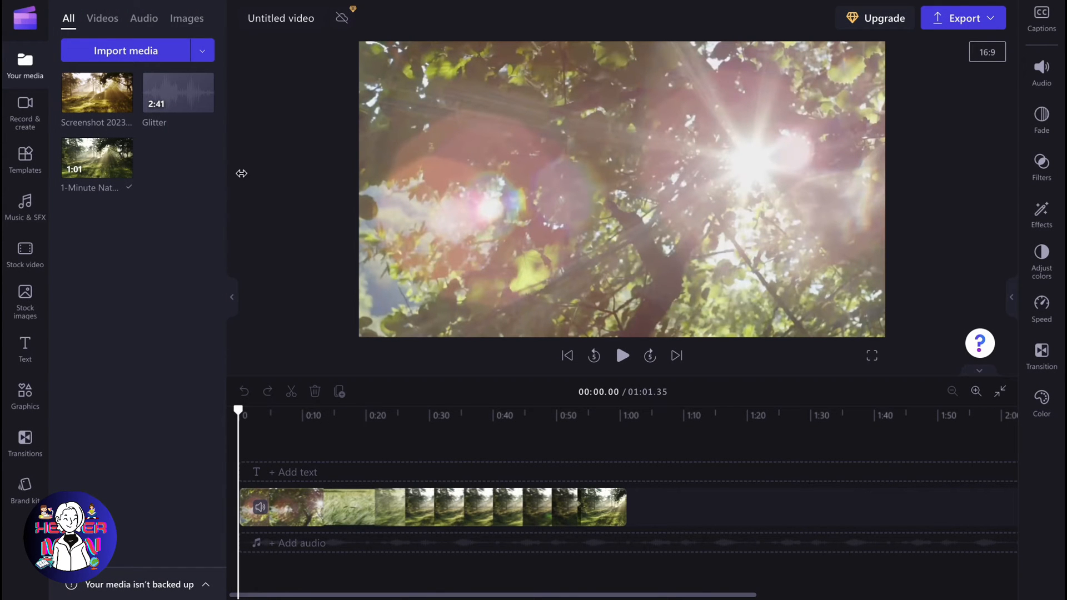
Step: Start a 480p export of the video and keep editing while it runs
left_click(963, 18)
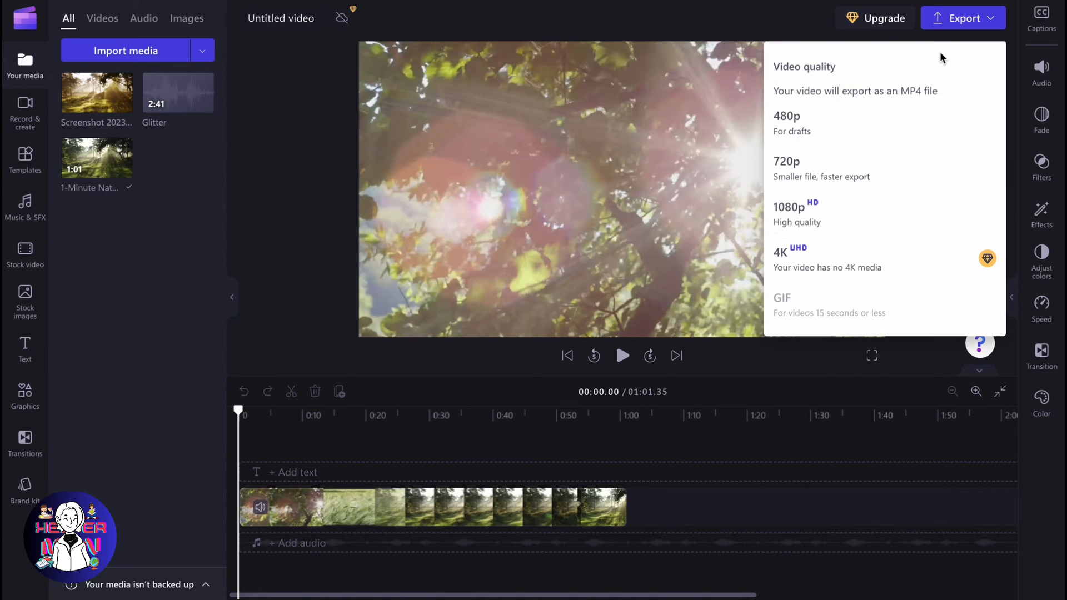
mouse_move(826, 136)
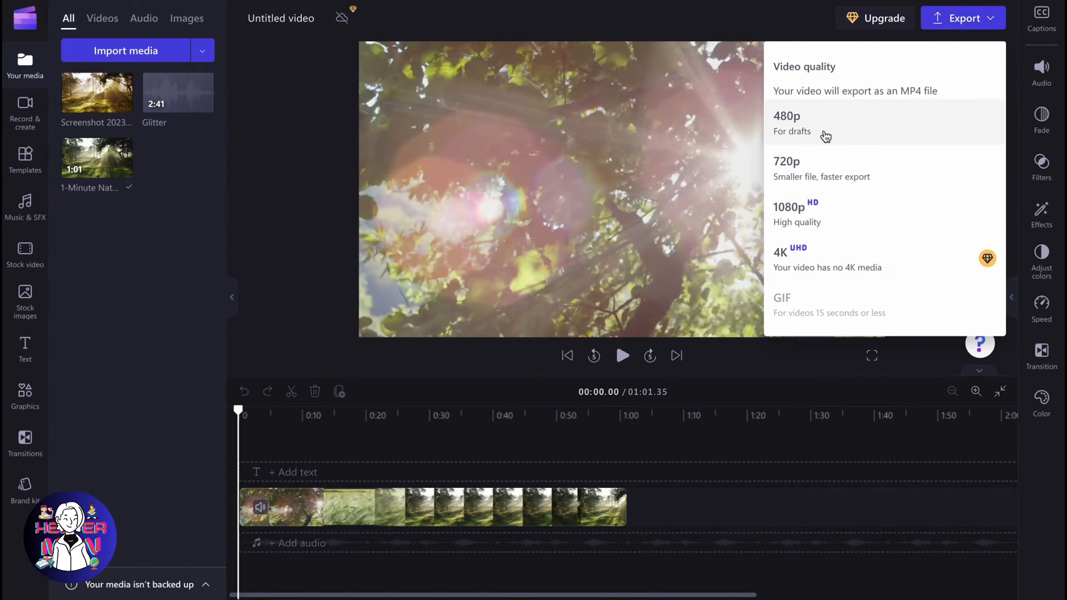
left_click(787, 123)
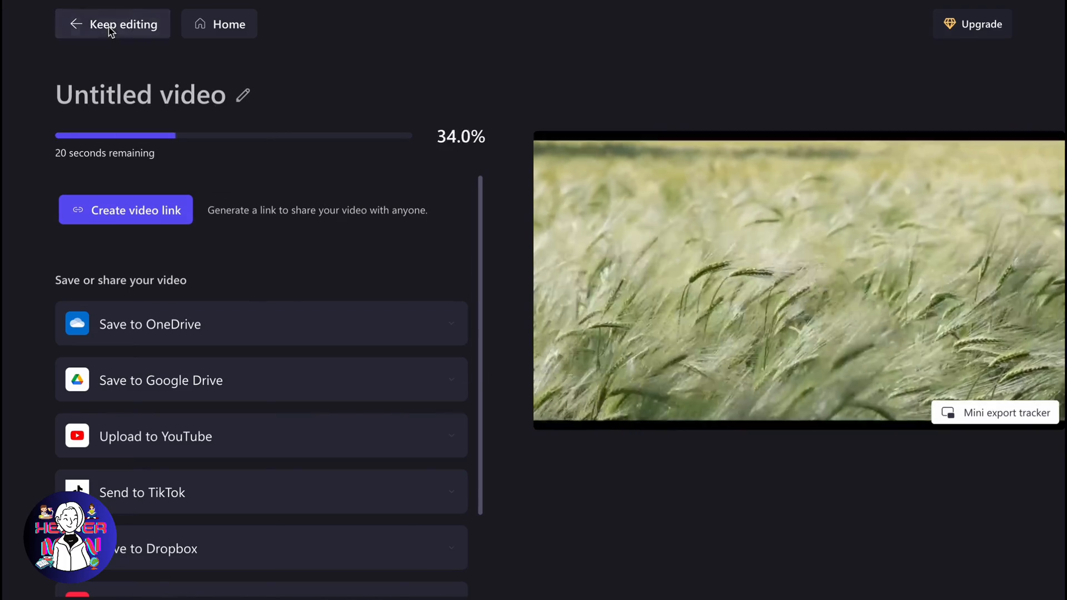
left_click(122, 24)
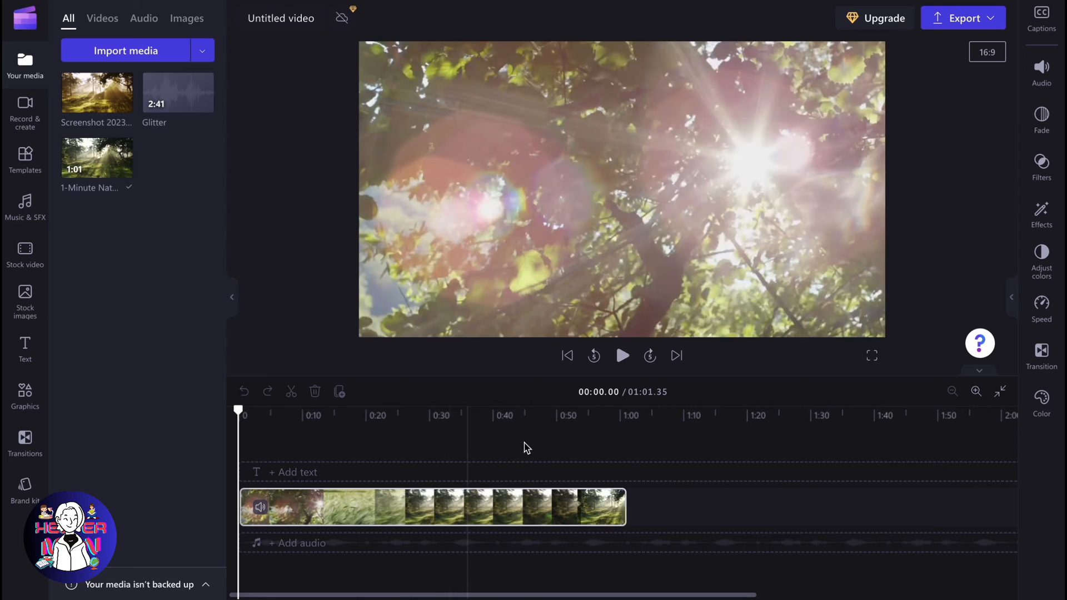